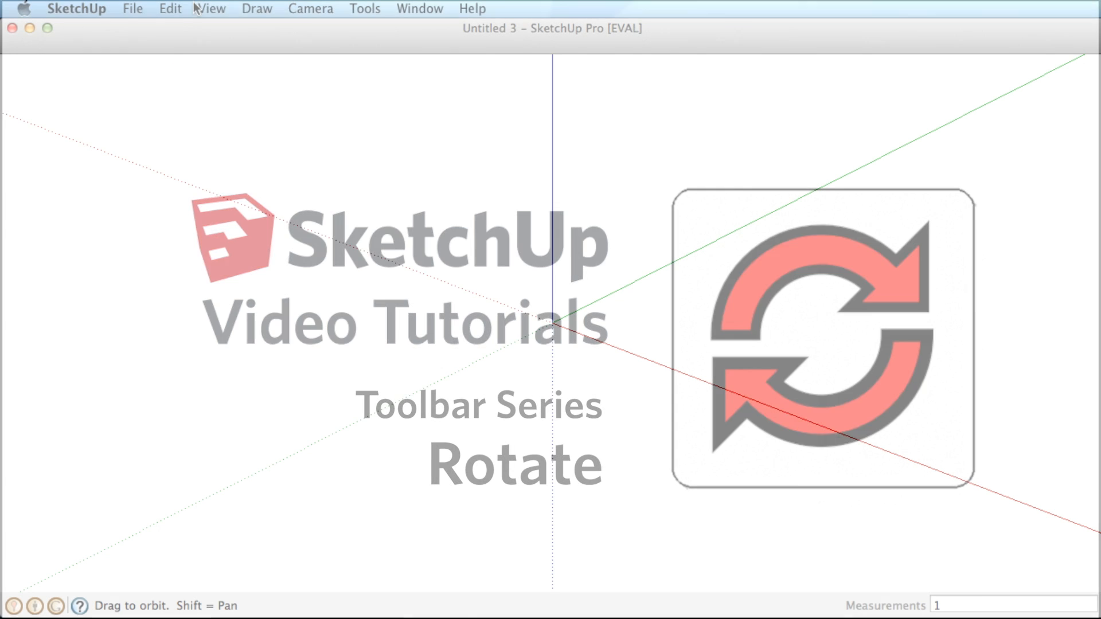
Show the Large Tool Set palette beside the drawing area via the View menu.
{"action": "left_click", "coordinate": [211, 8]}
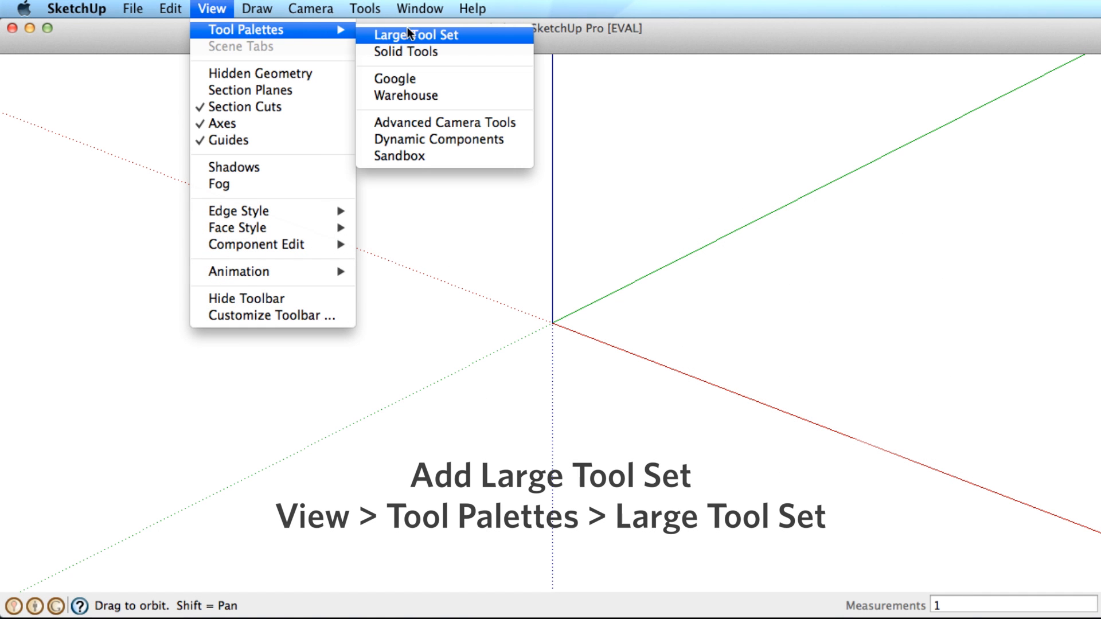
{"action": "left_click", "coordinate": [421, 36]}
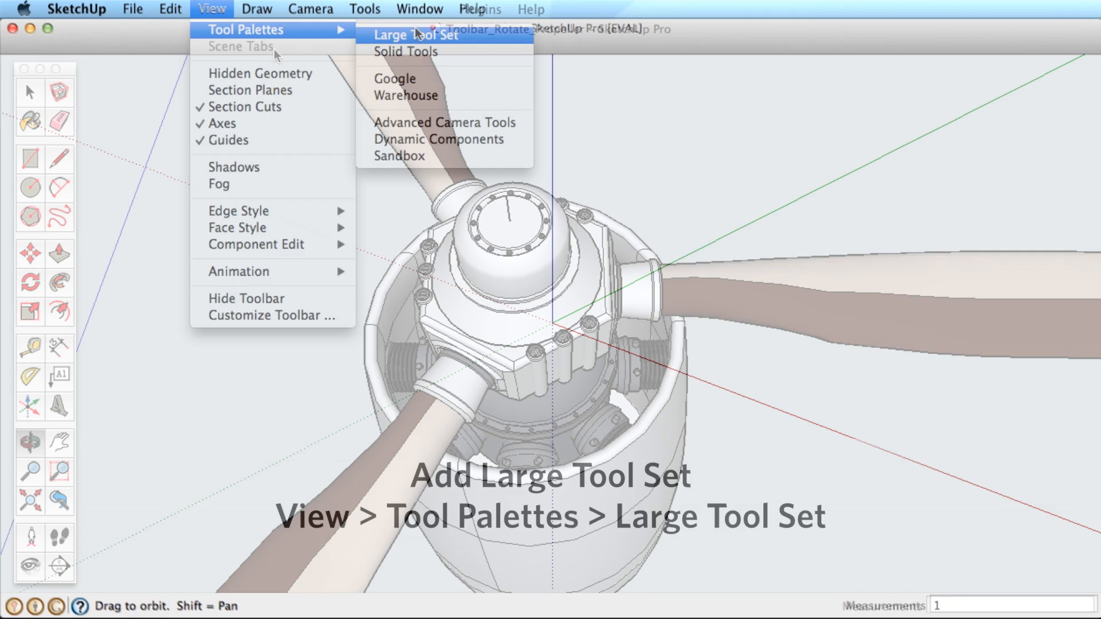
Rotate the three propeller blades to a new angle about the hub pivot.
{"action": "left_click", "coordinate": [415, 36]}
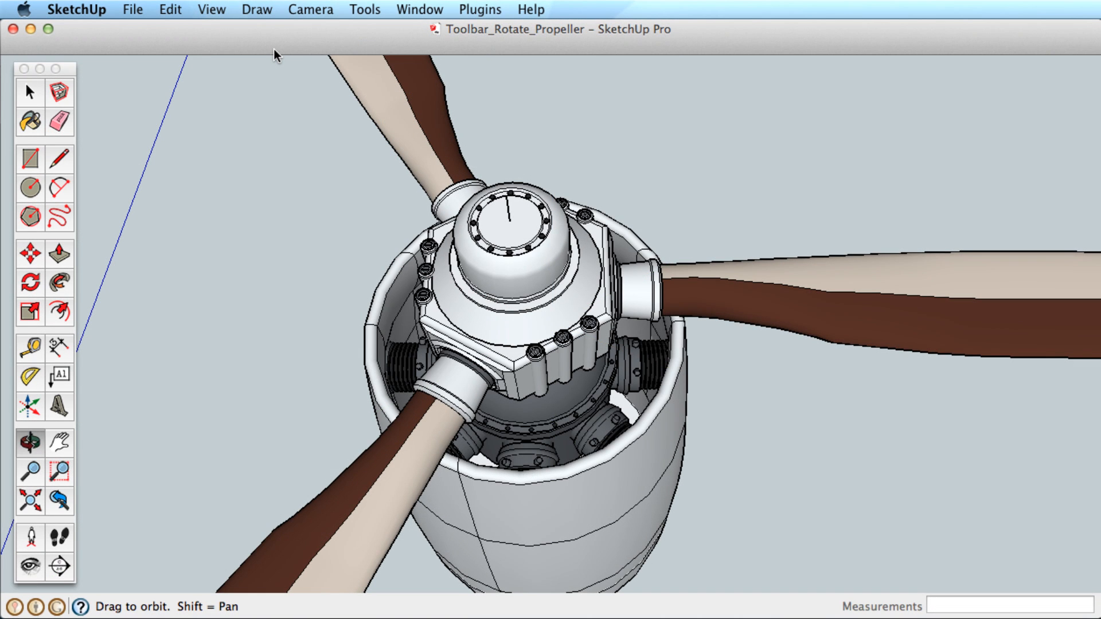
{"action": "mouse_move", "coordinate": [185, 43]}
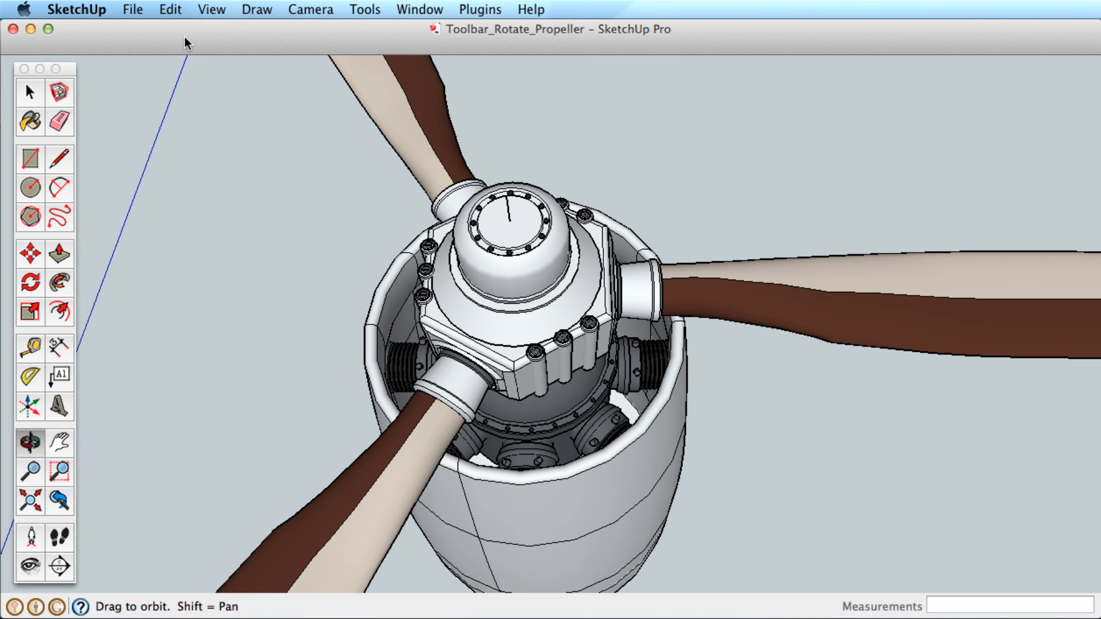
{"action": "mouse_move", "coordinate": [44, 267]}
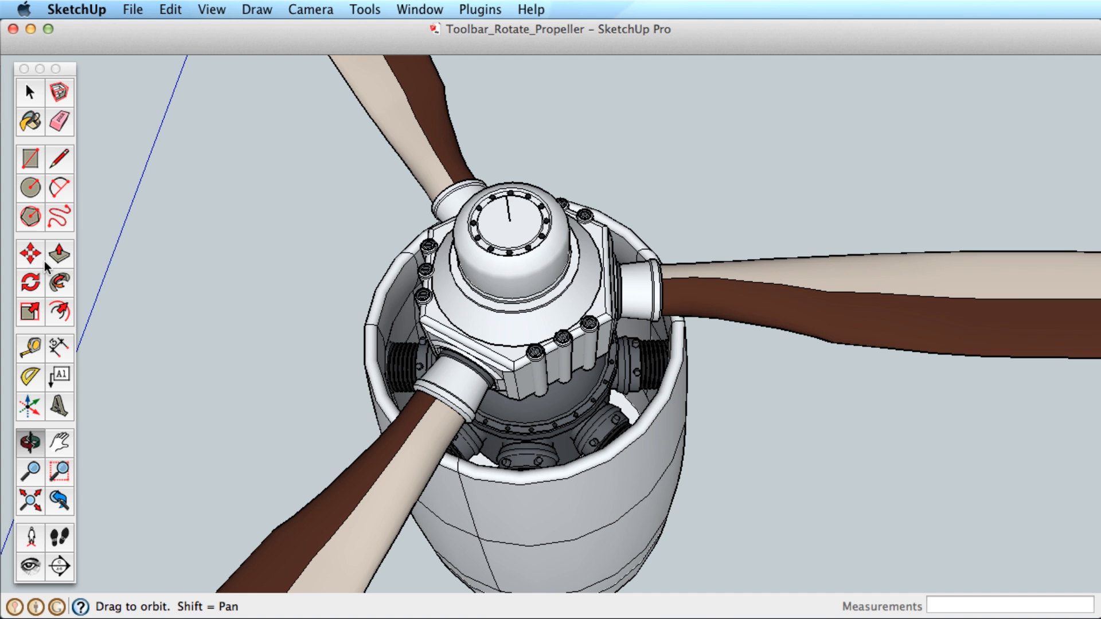
{"action": "left_click", "coordinate": [30, 283]}
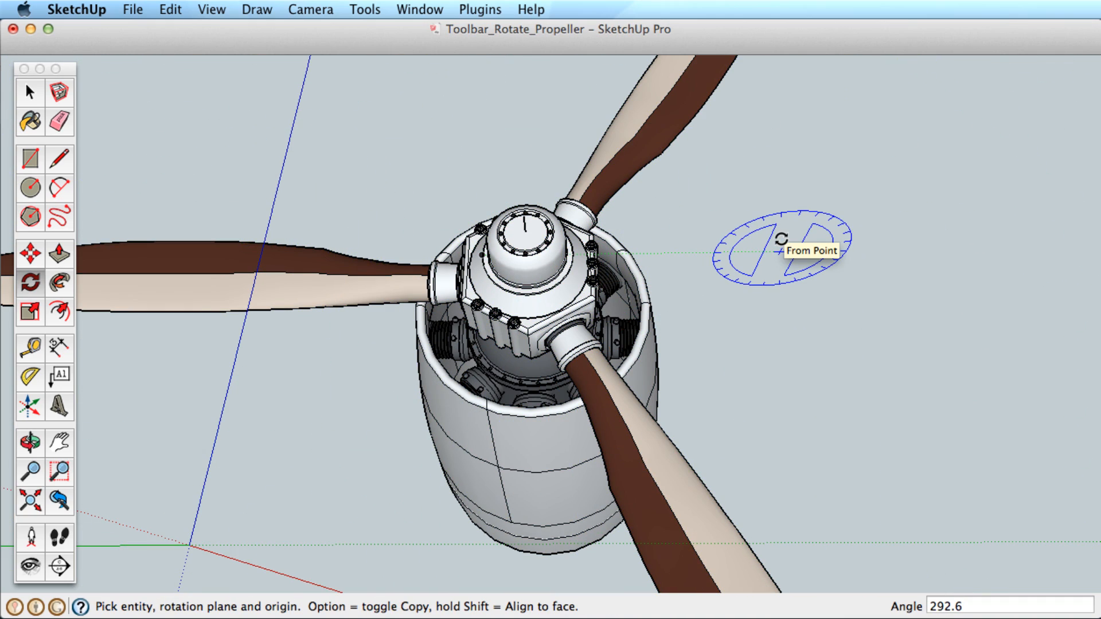
{"action": "left_click", "coordinate": [577, 66]}
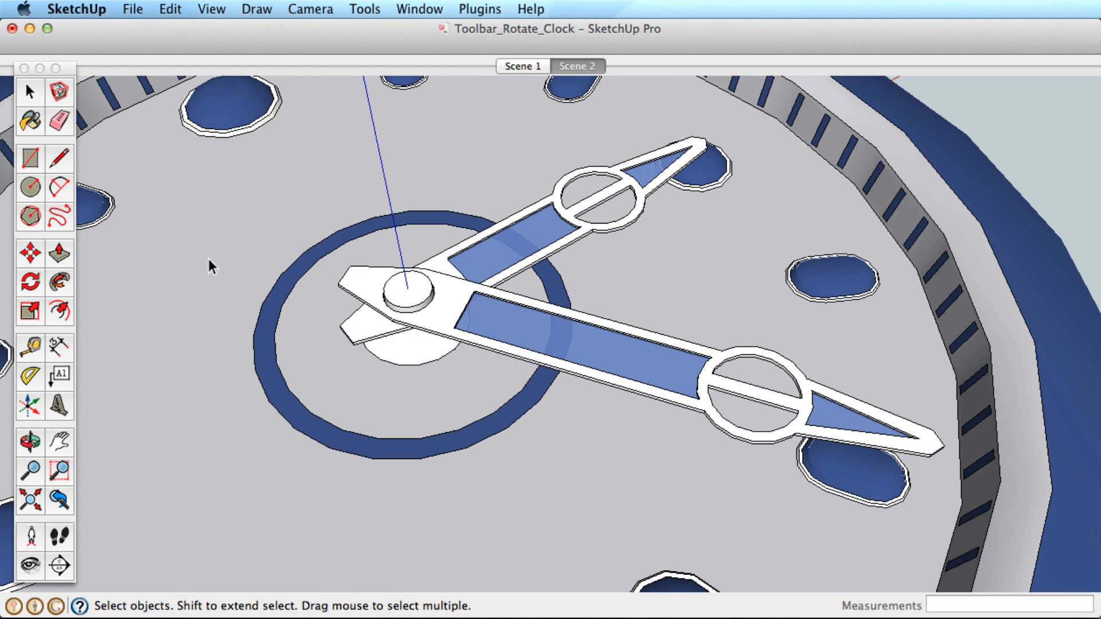
{"action": "mouse_move", "coordinate": [30, 285]}
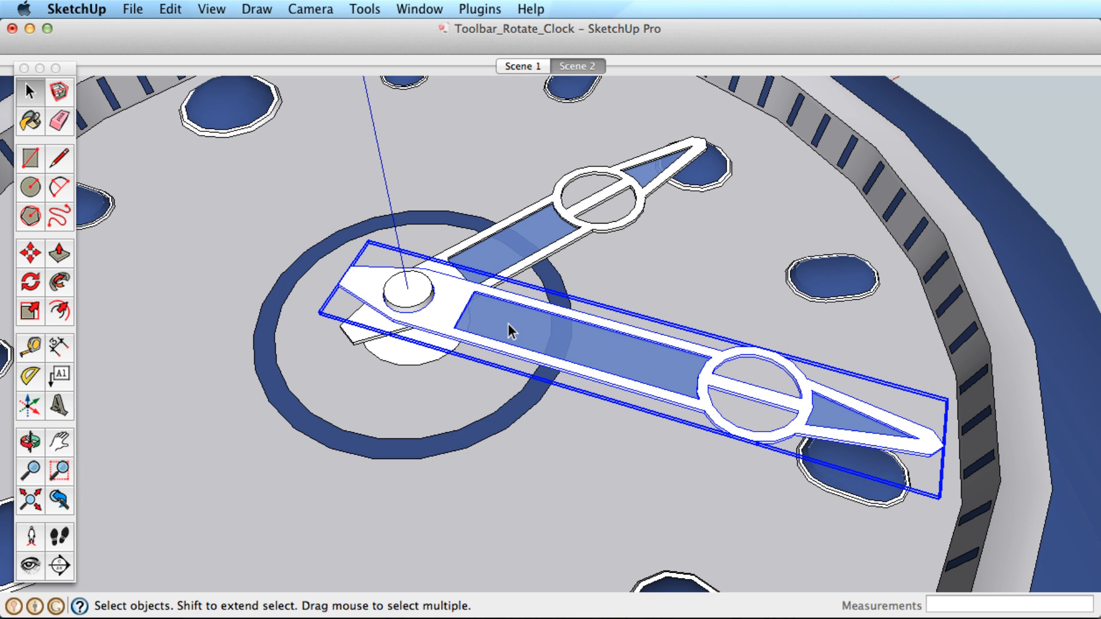
Turn the clock's long hand about the centre pin so it points left.
{"action": "left_click", "coordinate": [30, 283]}
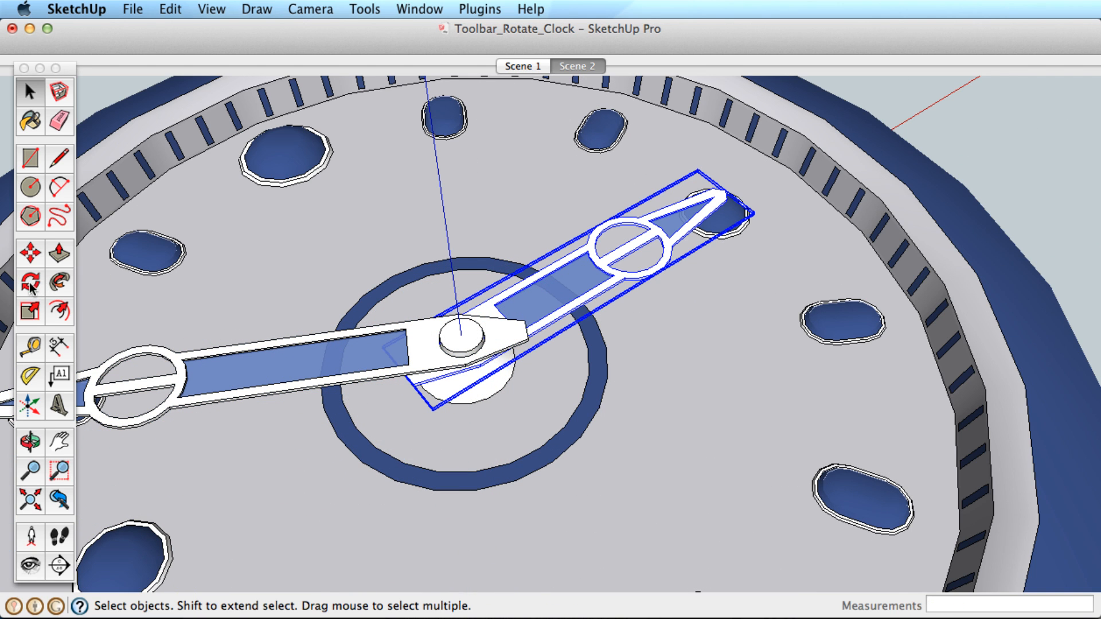
Start rotating the short clock hand with the pivot at the clock's centre.
{"action": "left_click", "coordinate": [30, 283]}
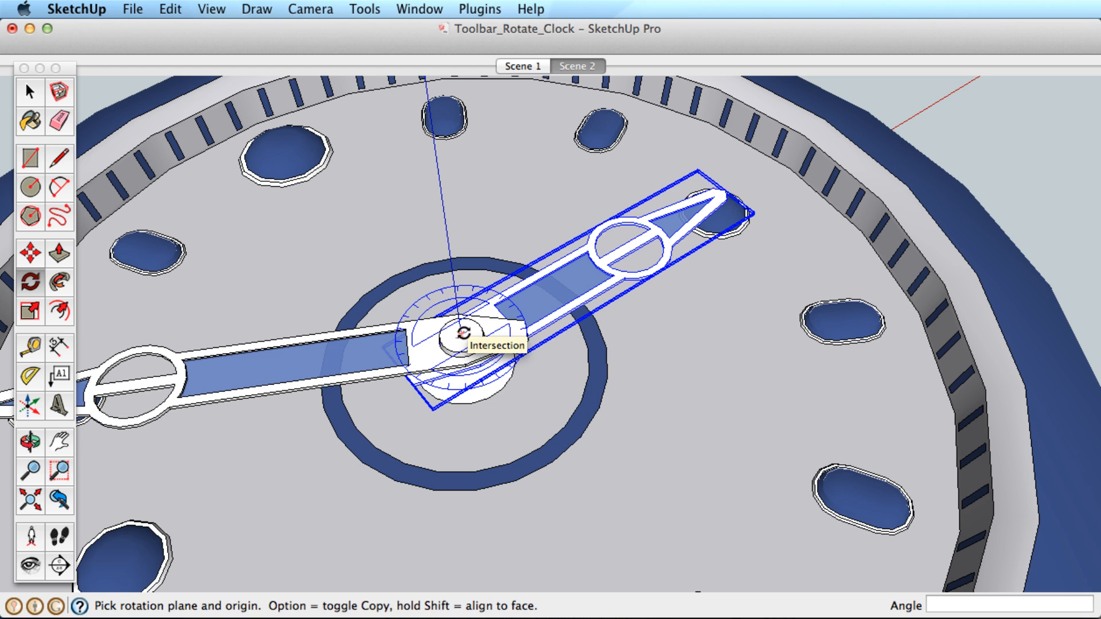
{"action": "left_click", "coordinate": [458, 338]}
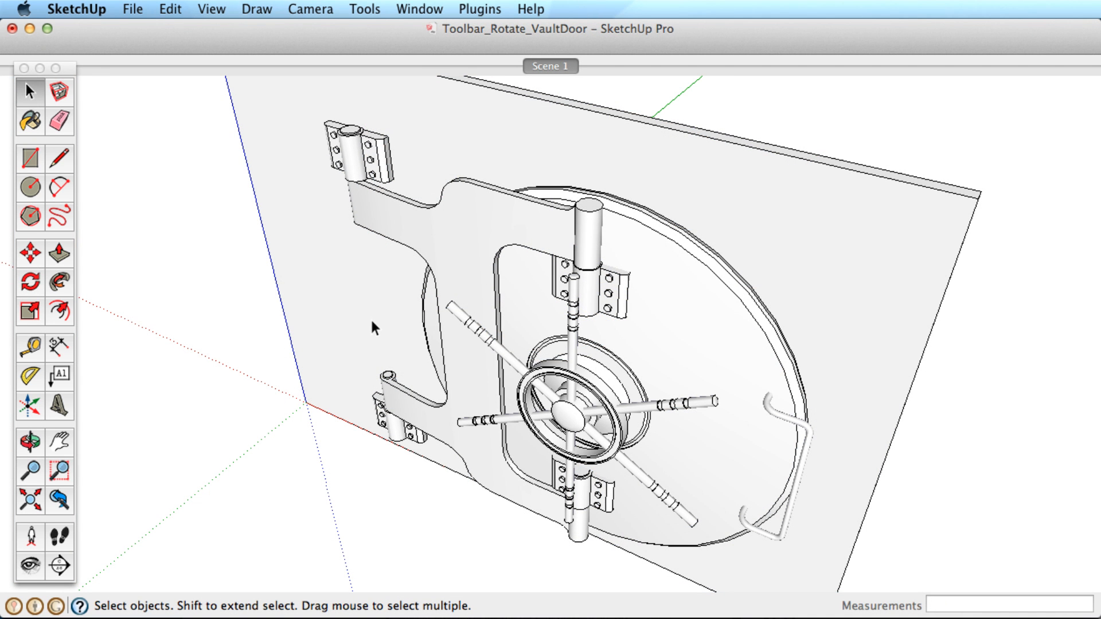
{"action": "mouse_move", "coordinate": [532, 321]}
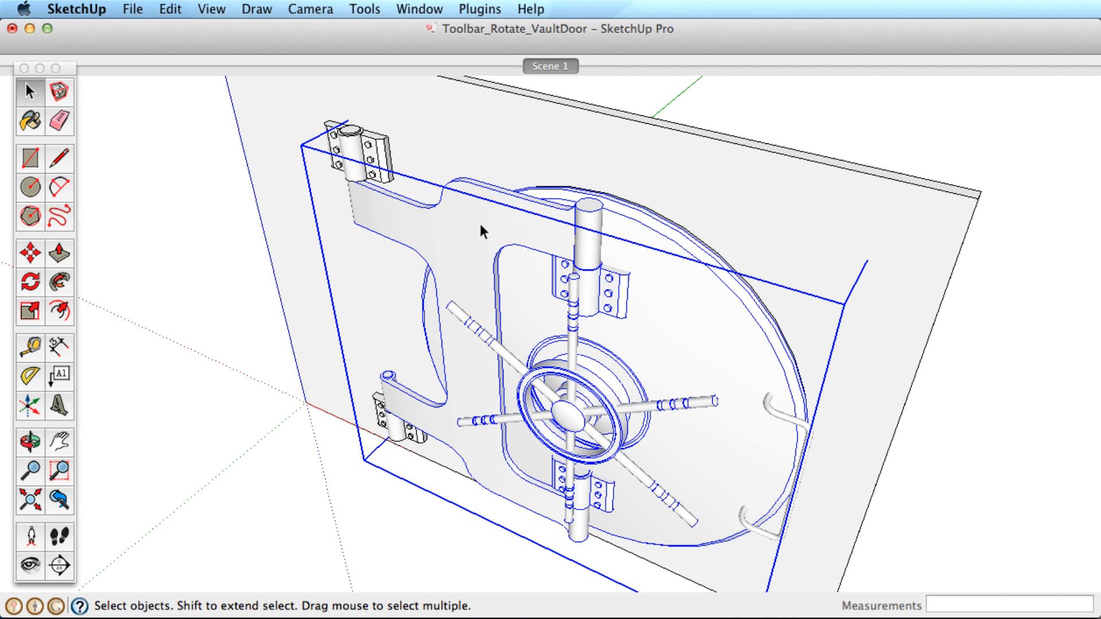
{"action": "mouse_move", "coordinate": [350, 108]}
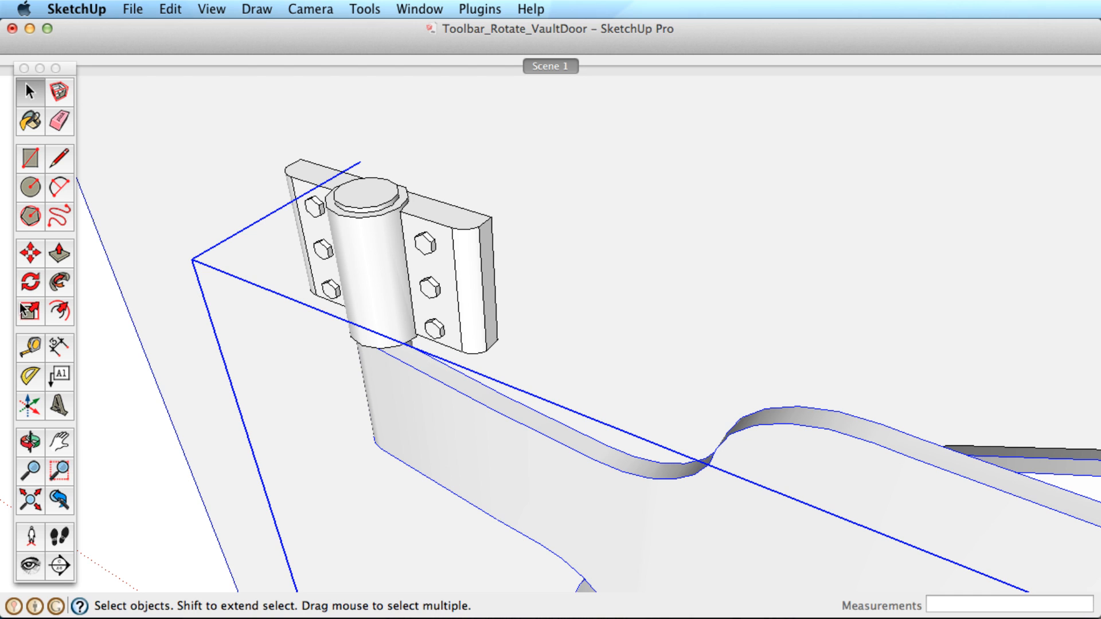
Set the vault door to rotate about its top hinge pin.
{"action": "left_click", "coordinate": [29, 282]}
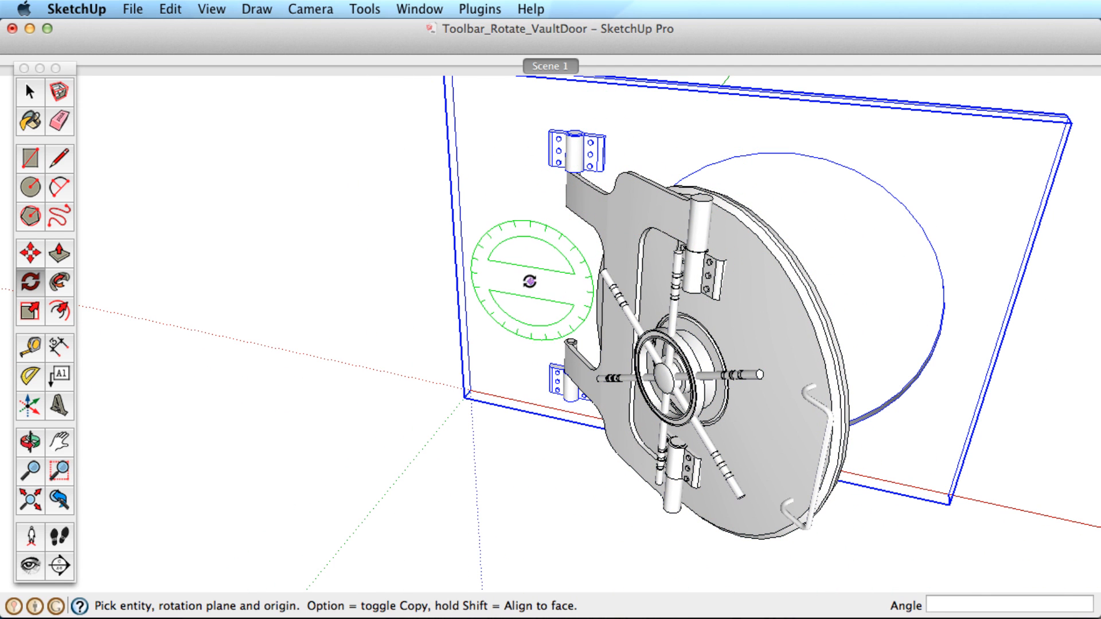
{"action": "mouse_move", "coordinate": [528, 290]}
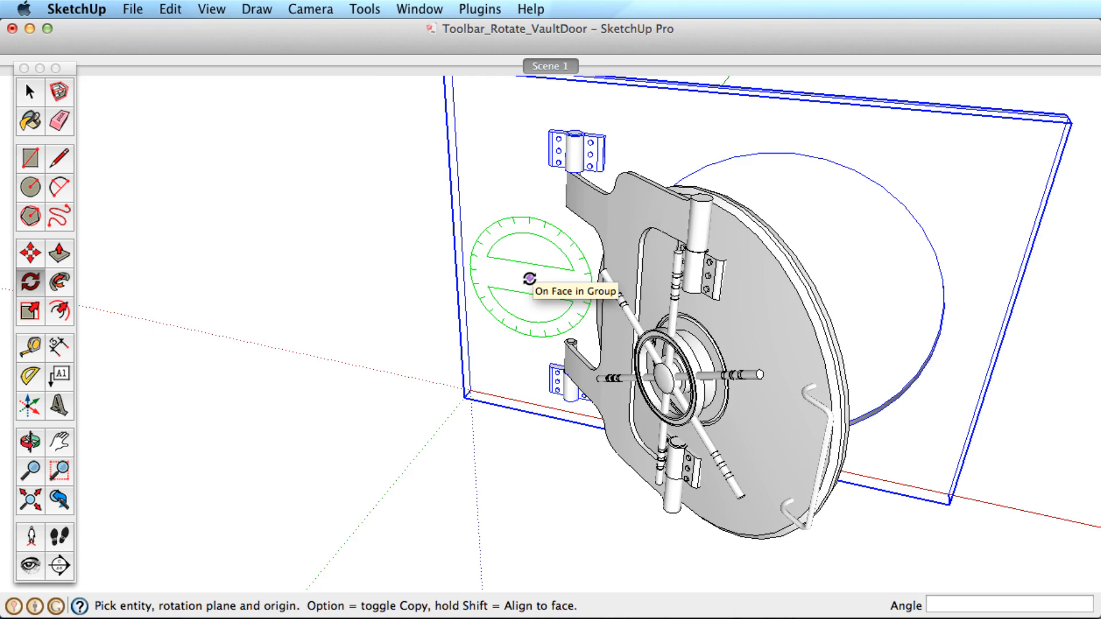
Swing the vault door partly open on its hinges, revealing the wall opening.
{"action": "left_click", "coordinate": [577, 65]}
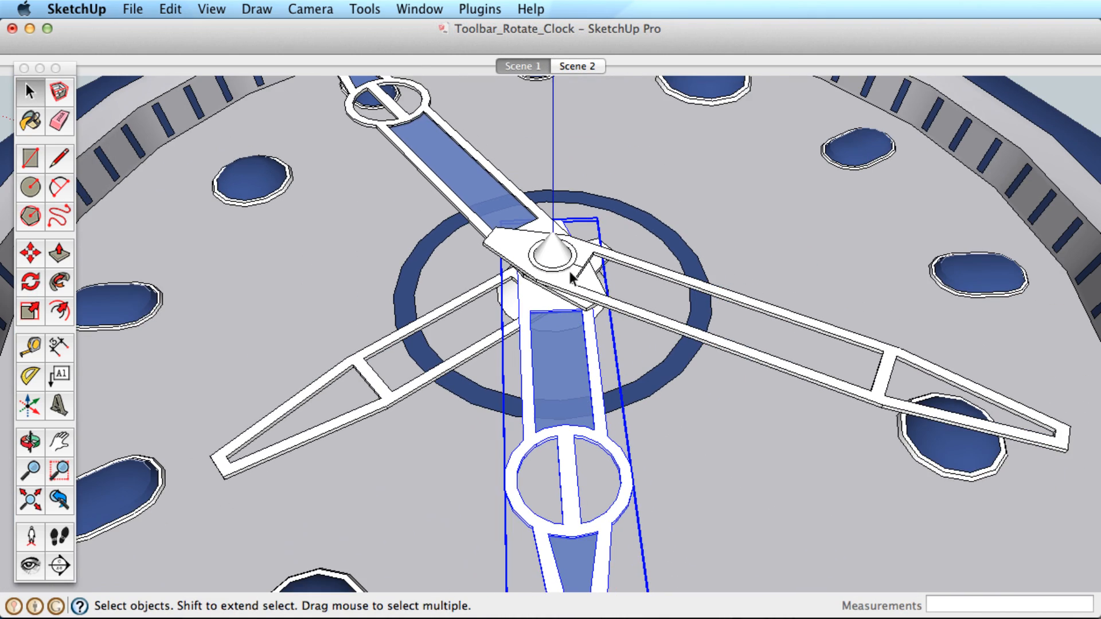
Return to the three-handed clock model in Scene 1 with the Rotate tool active.
{"action": "left_click", "coordinate": [30, 282]}
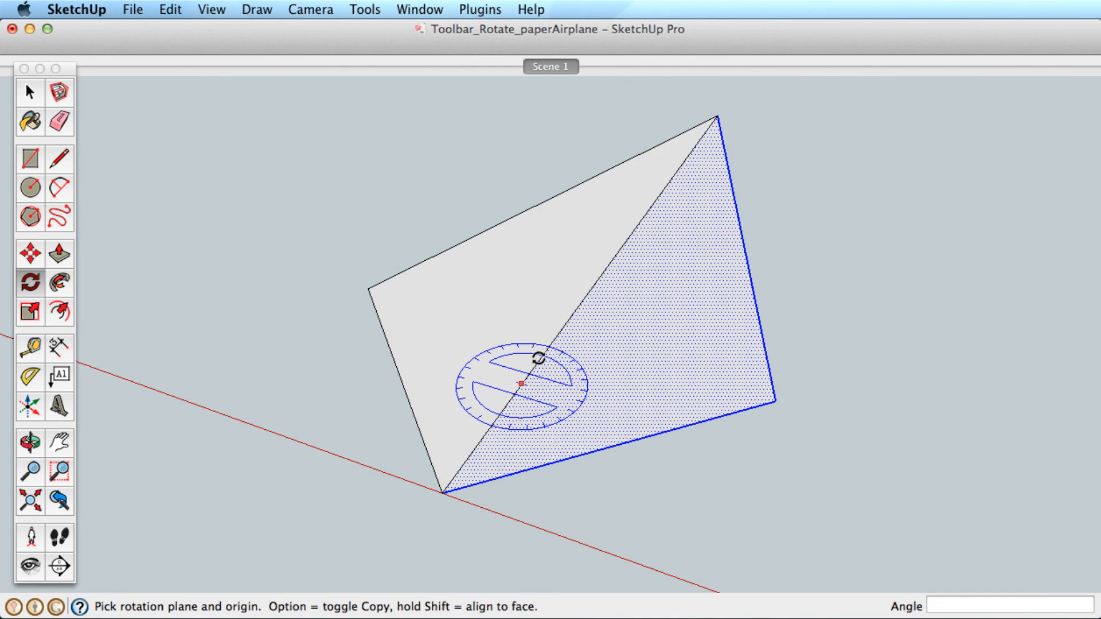
Fold a flap of the paper sheet 45 degrees along its diagonal crease.
{"action": "left_click", "coordinate": [520, 384]}
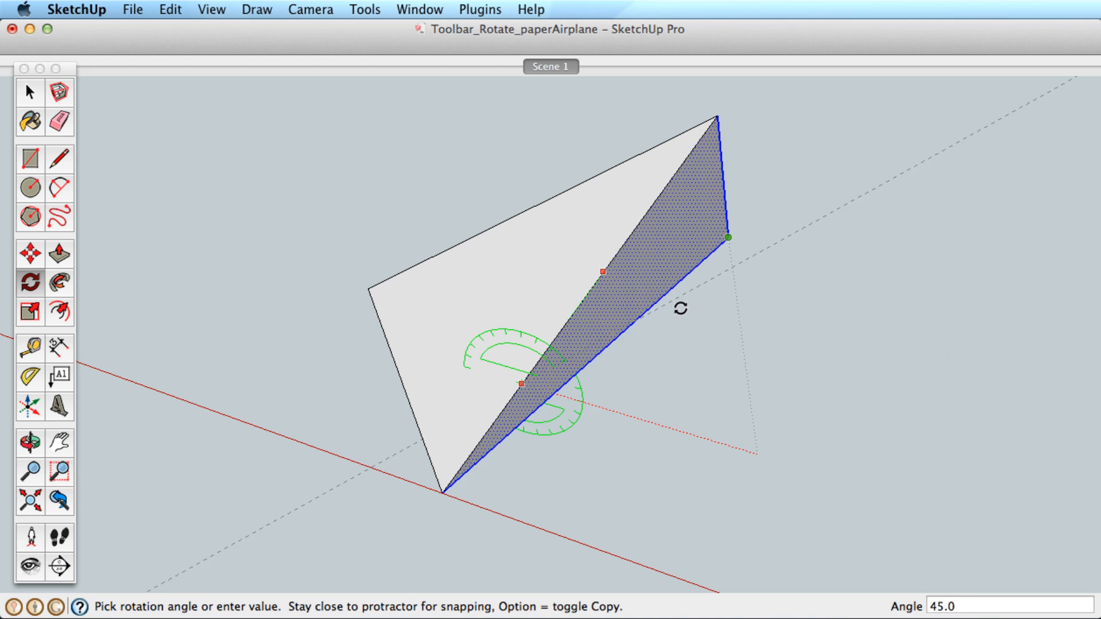
{"action": "left_click", "coordinate": [29, 92]}
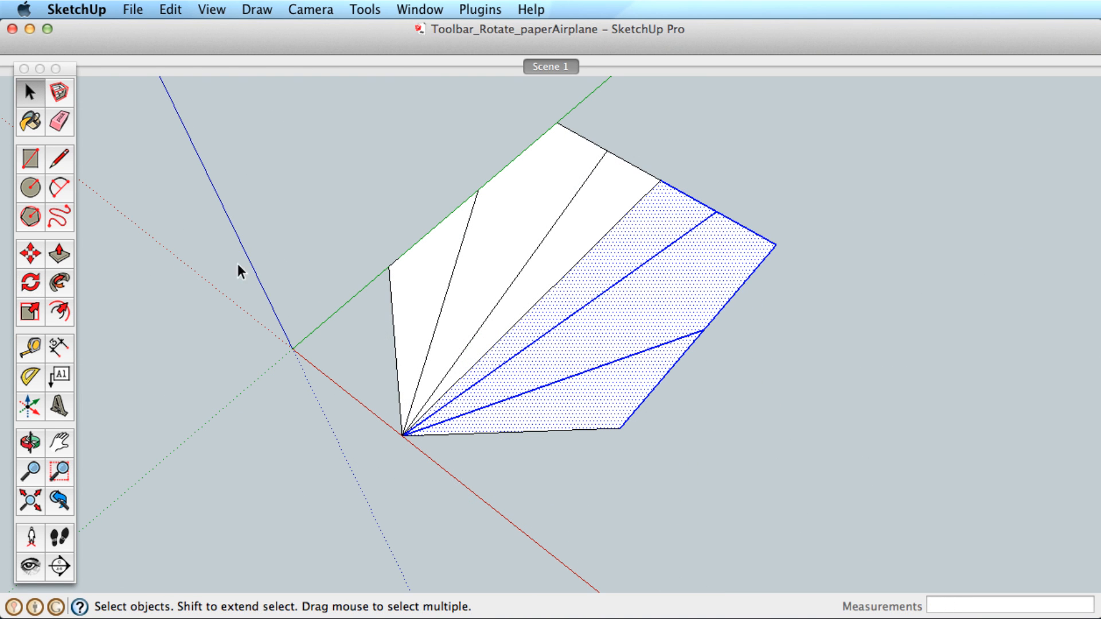
{"action": "left_click", "coordinate": [30, 282]}
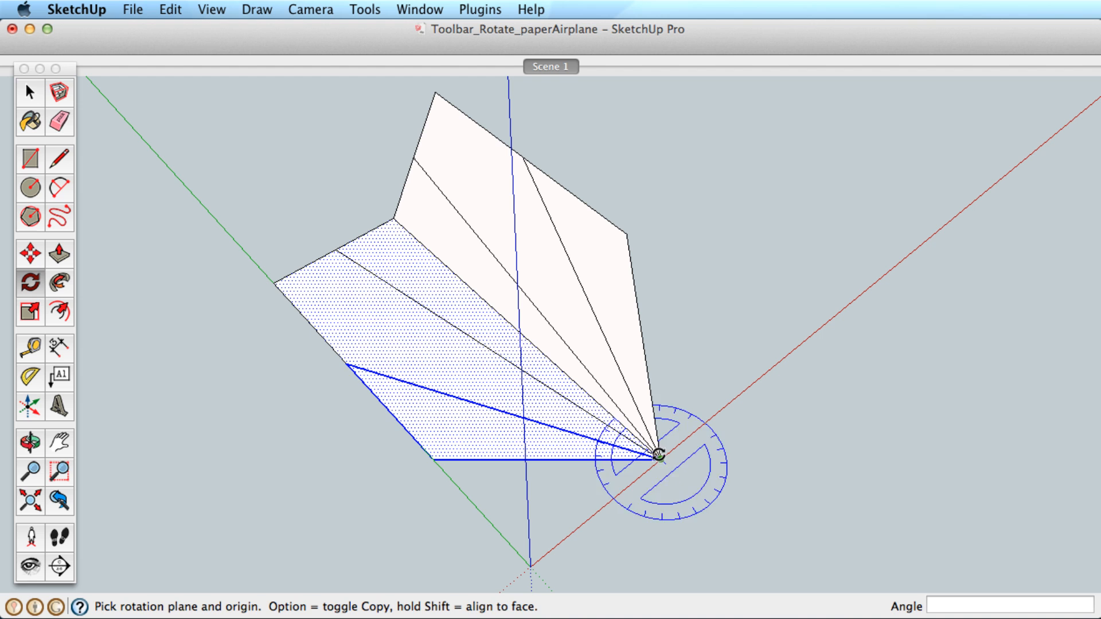
Fold the remaining flaps about the nose pivot to finish the airplane's dart shape.
{"action": "left_click", "coordinate": [30, 440]}
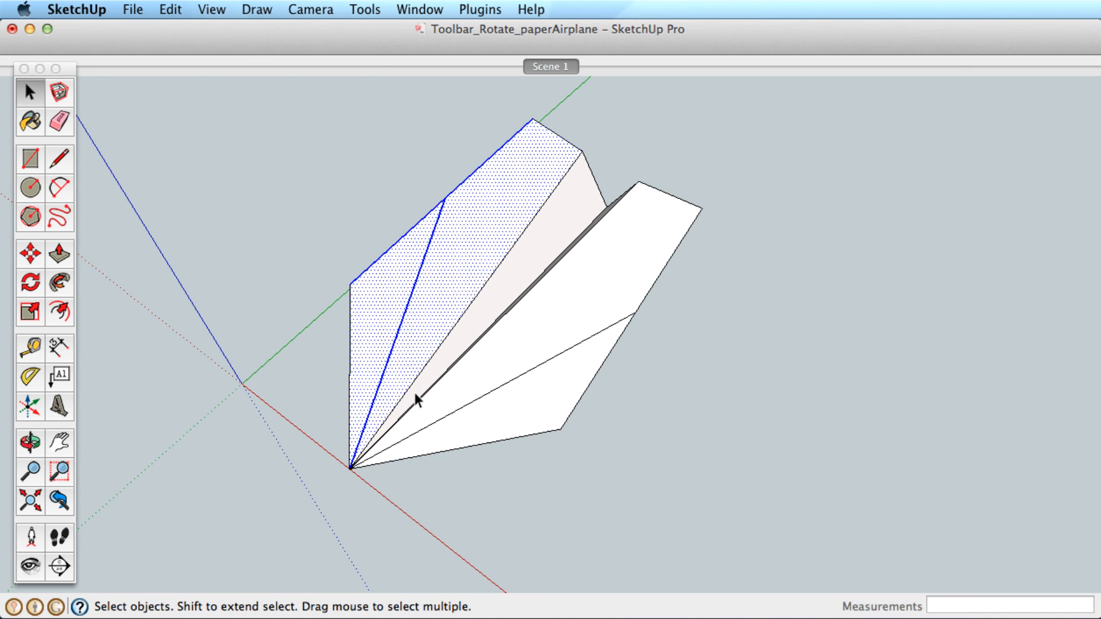
{"action": "left_click", "coordinate": [29, 284]}
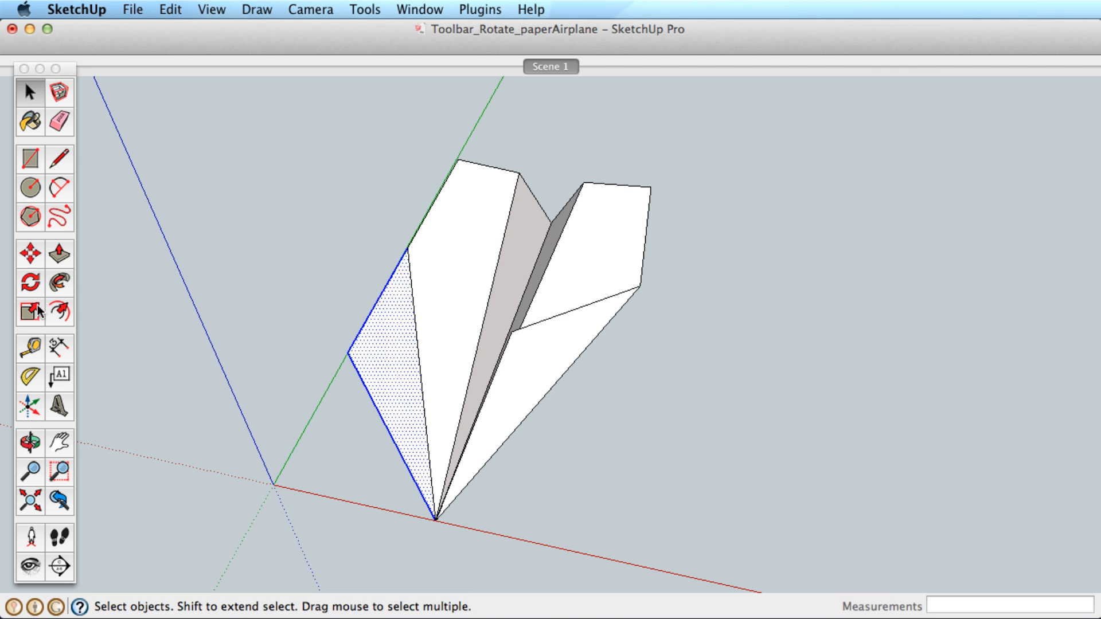
{"action": "left_click", "coordinate": [680, 358]}
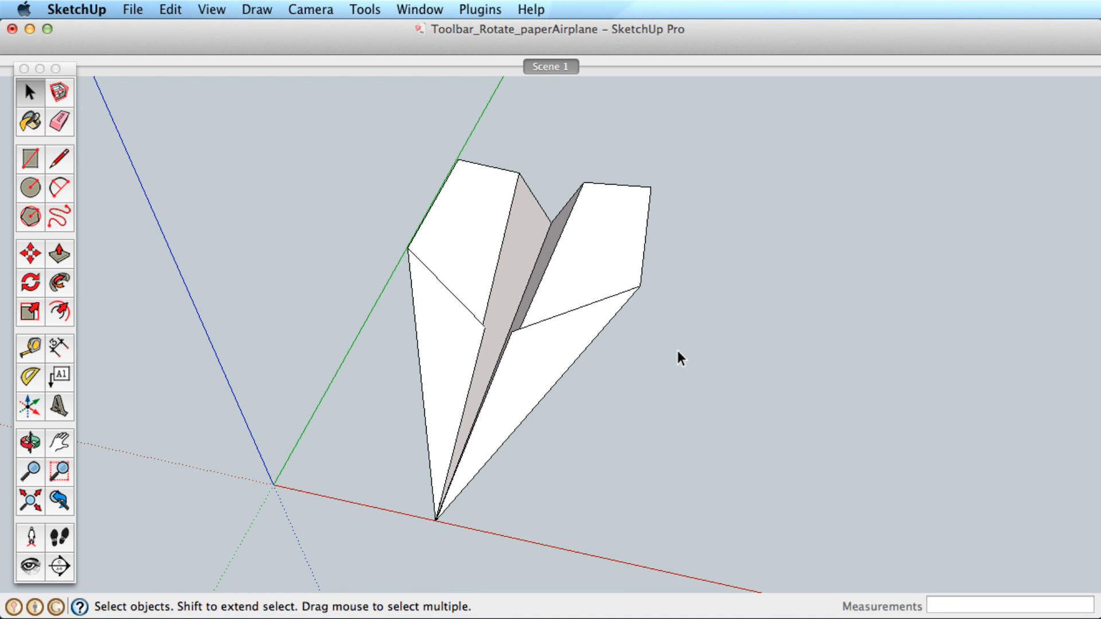
{"action": "left_click", "coordinate": [30, 284]}
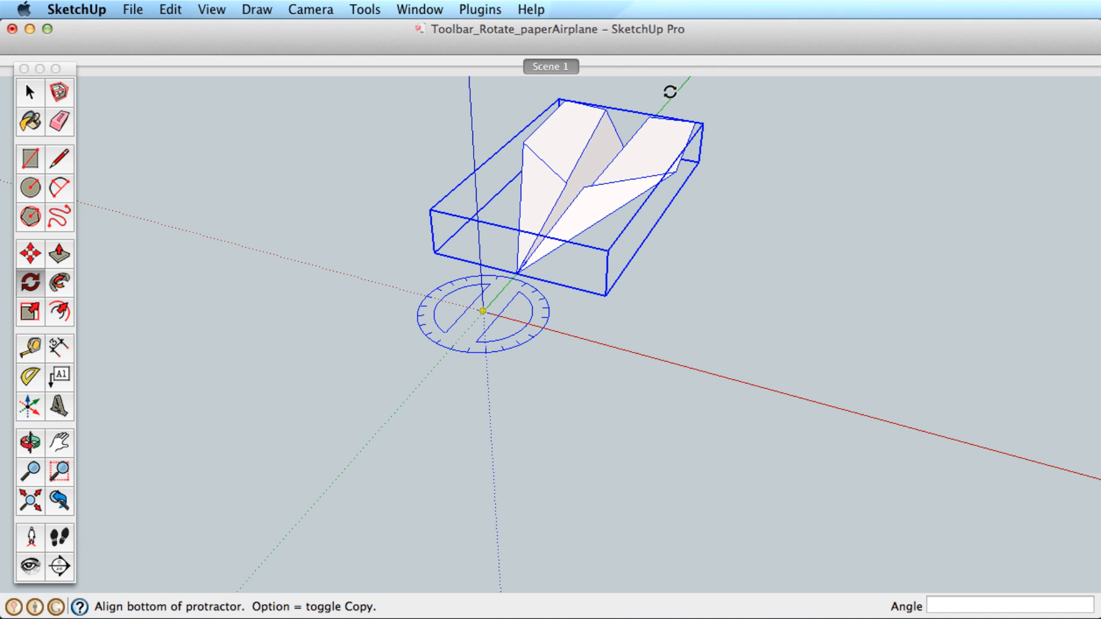
Swing the finished airplane roughly 40 degrees around the vertical axis at the origin.
{"action": "left_click_drag", "start_coordinate": [671, 92], "coordinate": [748, 242]}
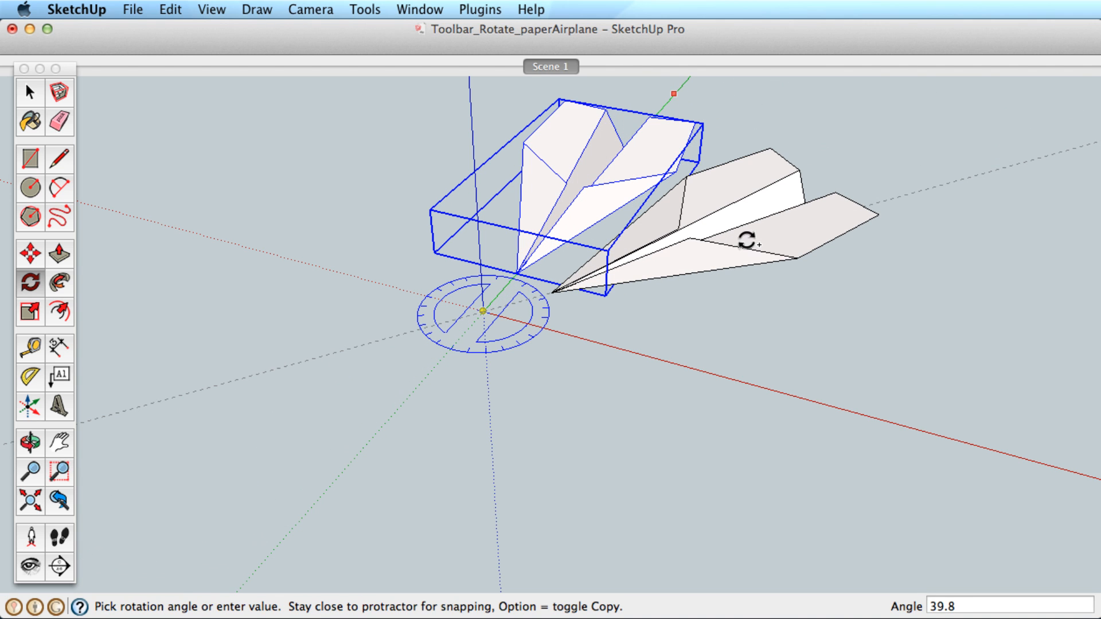